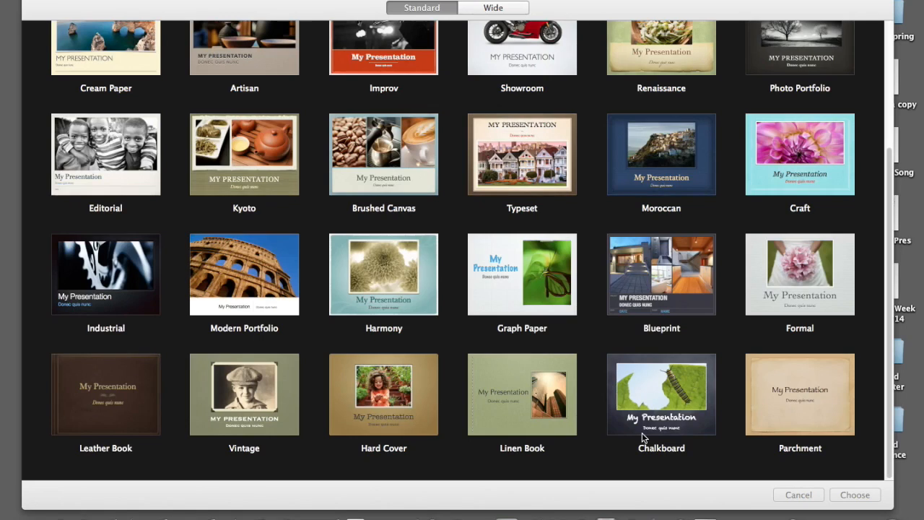
Create a new presentation from the Chalkboard theme.
double_click(661, 393)
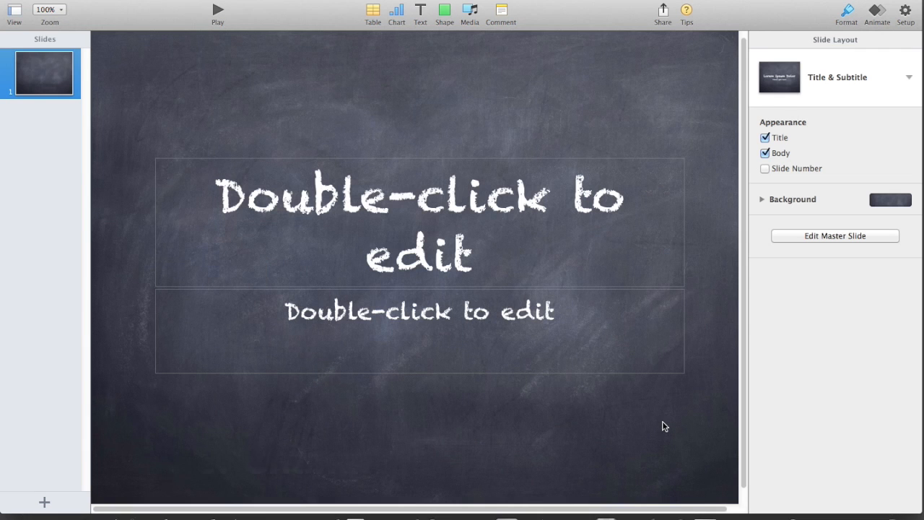
Title the slide 'My Presentation' and add the subtitle 'by A. Guy'.
double_click(418, 195)
text(My Presentation)
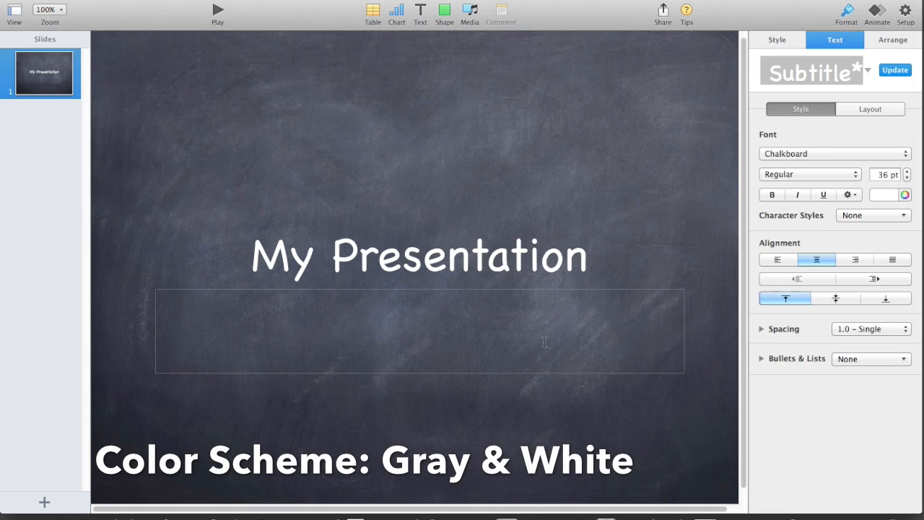
text(by)
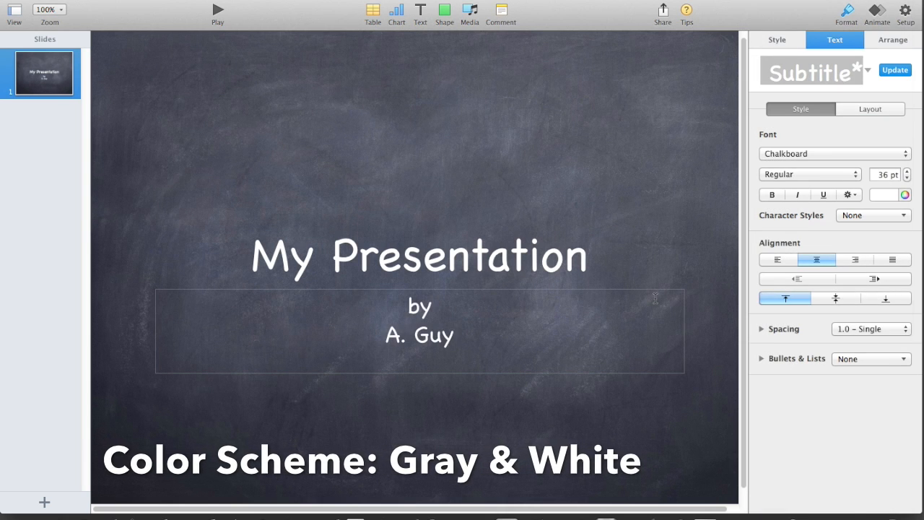